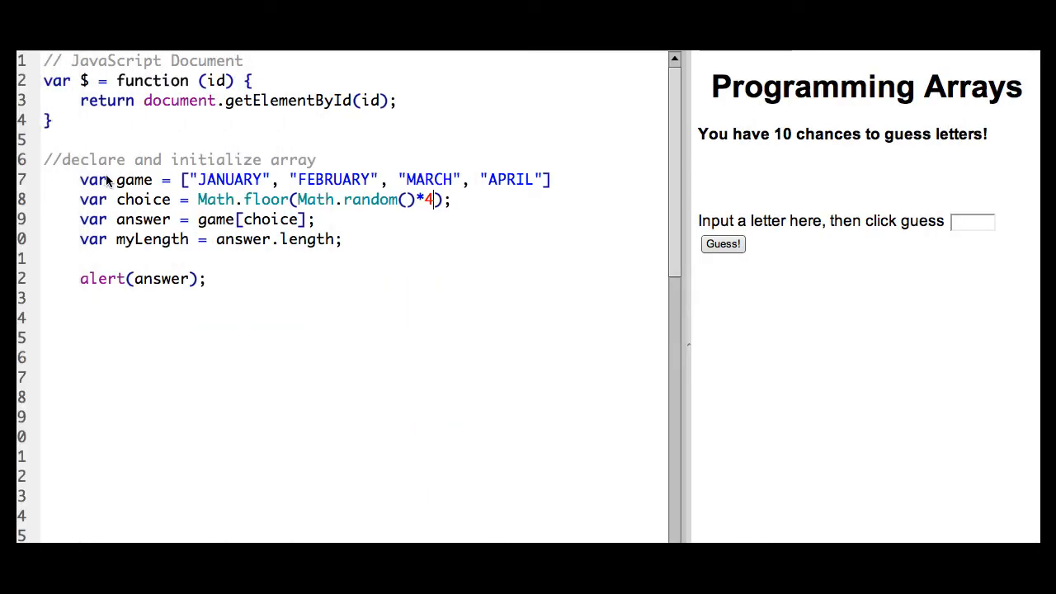
mouse_move(135, 187)
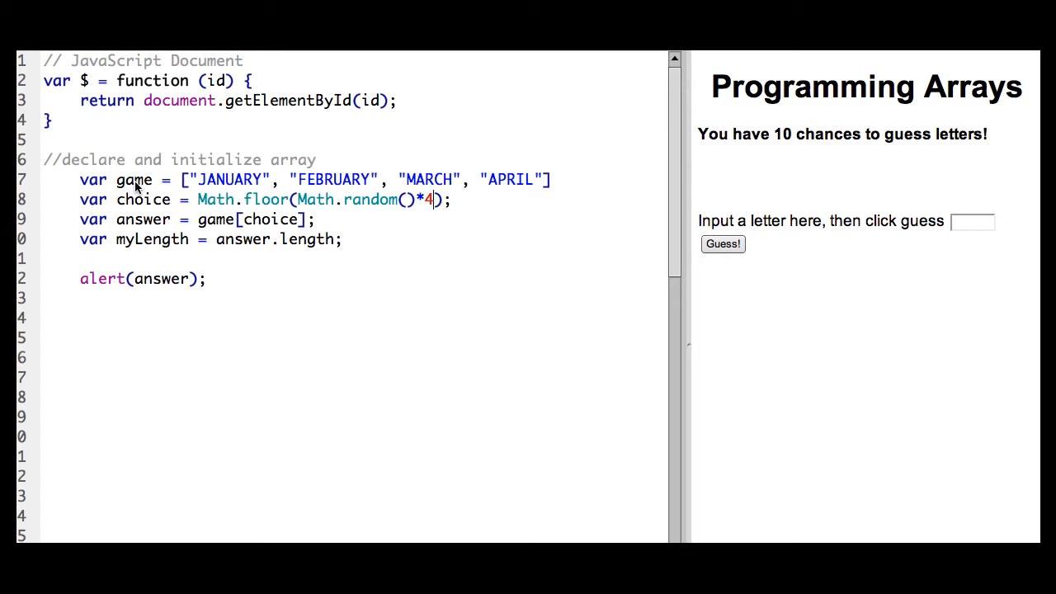
mouse_move(196, 185)
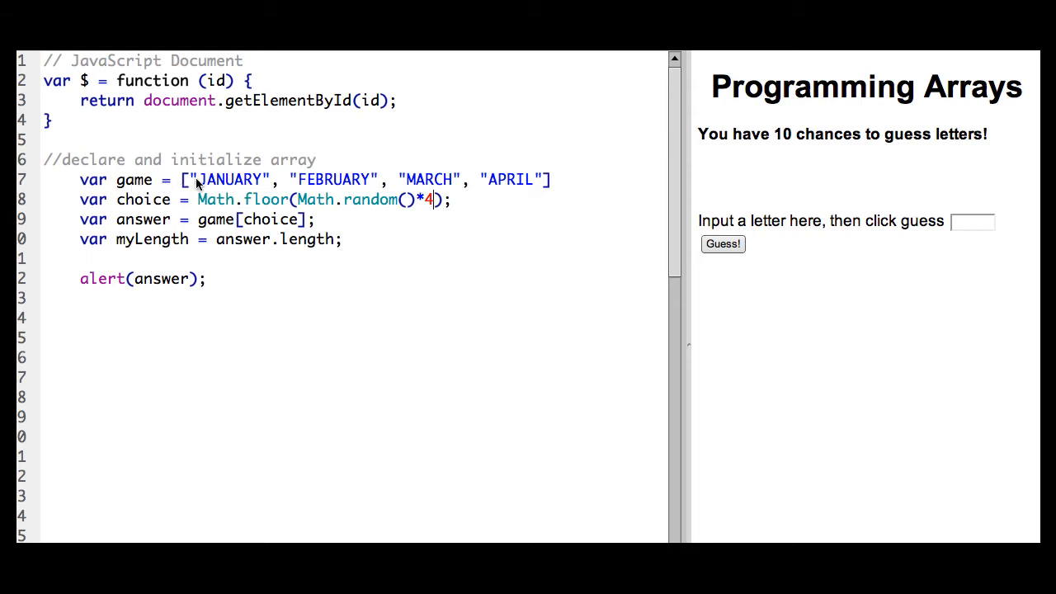
mouse_move(461, 182)
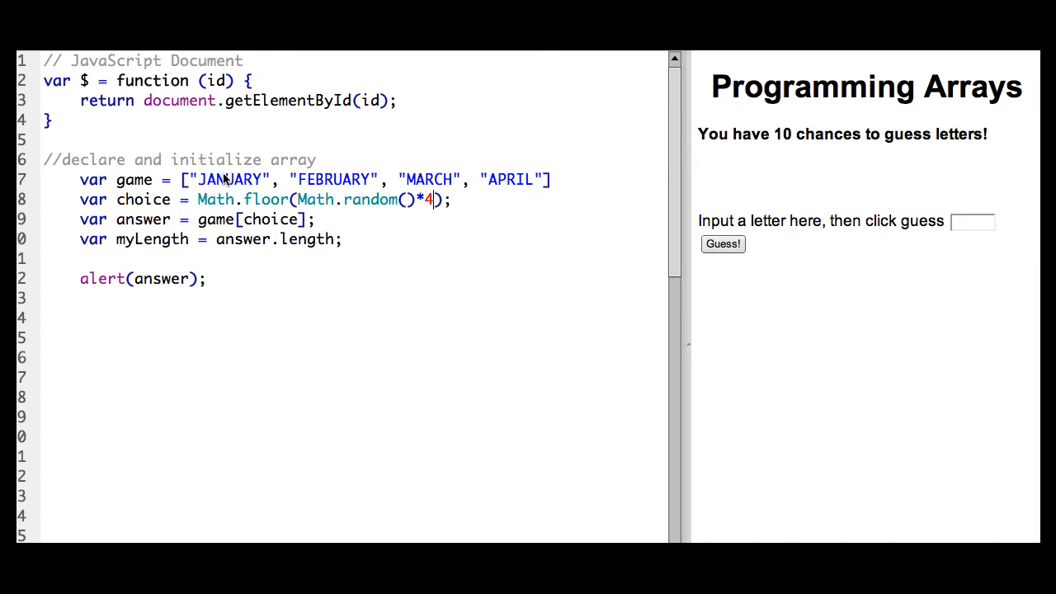
mouse_move(320, 188)
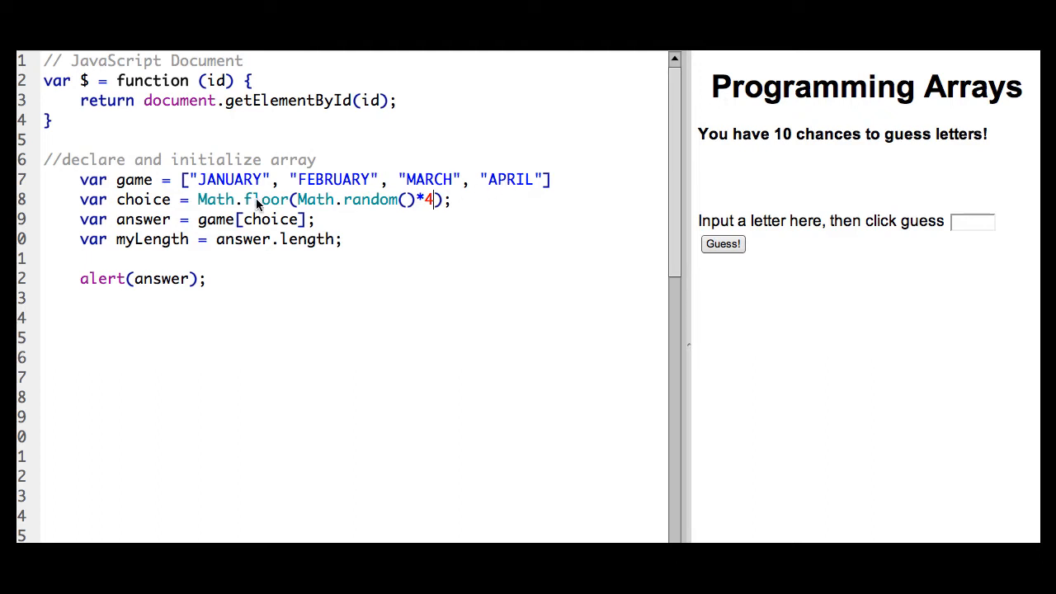
mouse_move(311, 211)
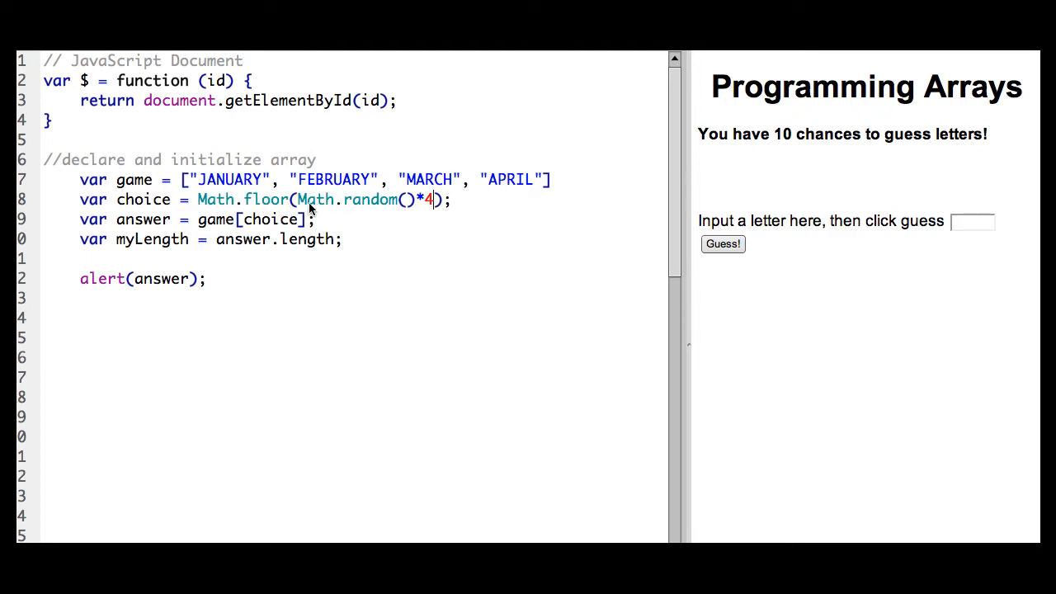
mouse_move(264, 212)
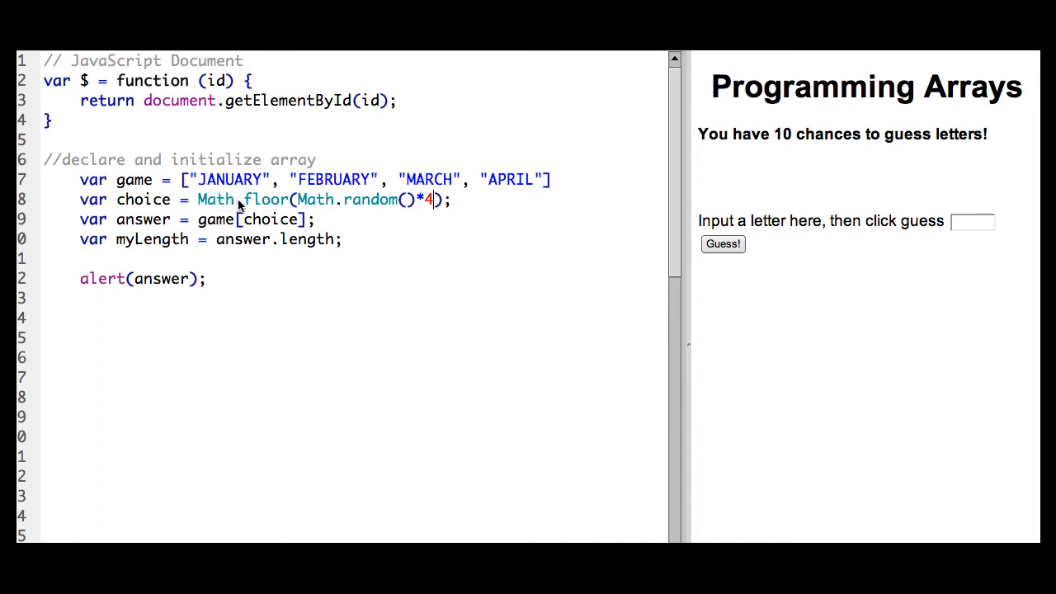
mouse_move(492, 148)
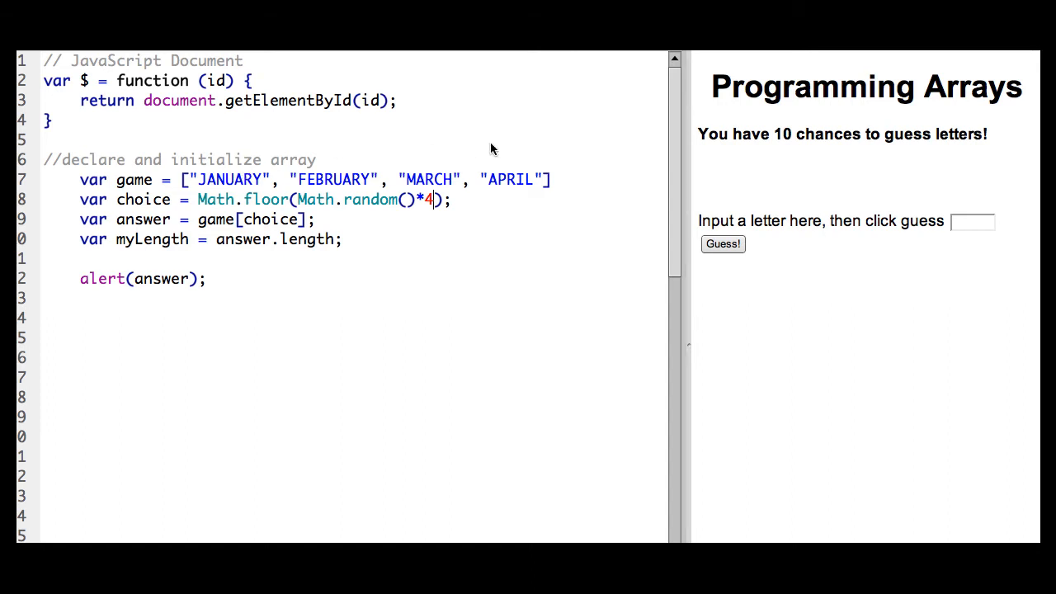
mouse_move(513, 175)
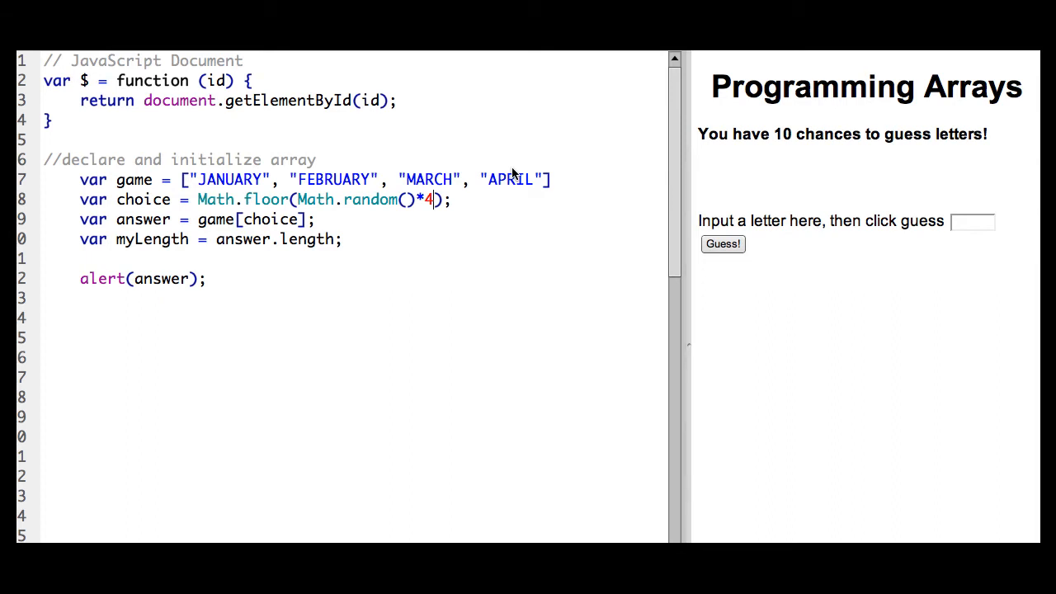
mouse_move(404, 201)
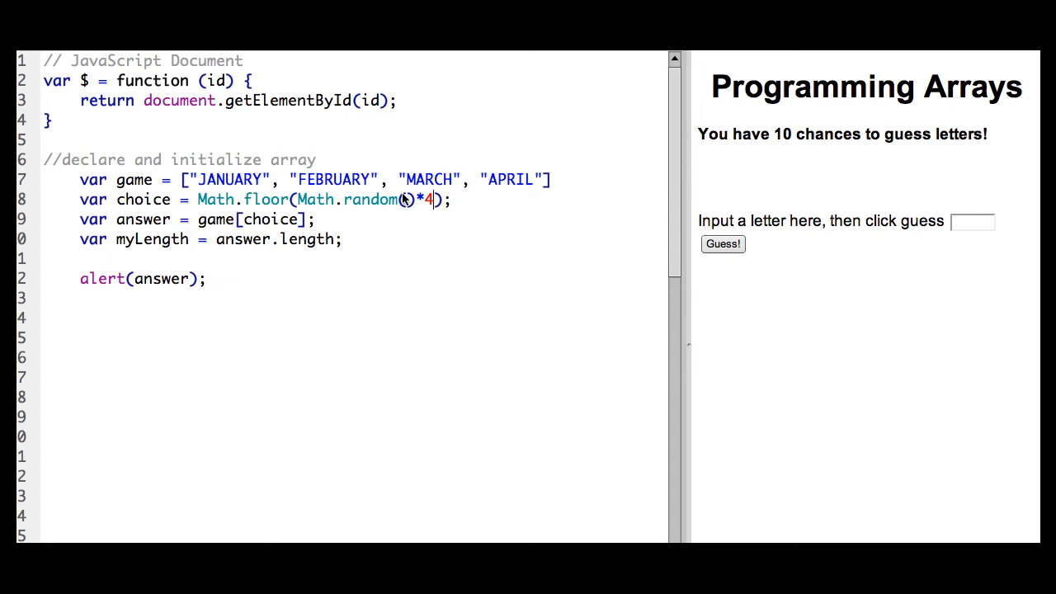
mouse_move(423, 204)
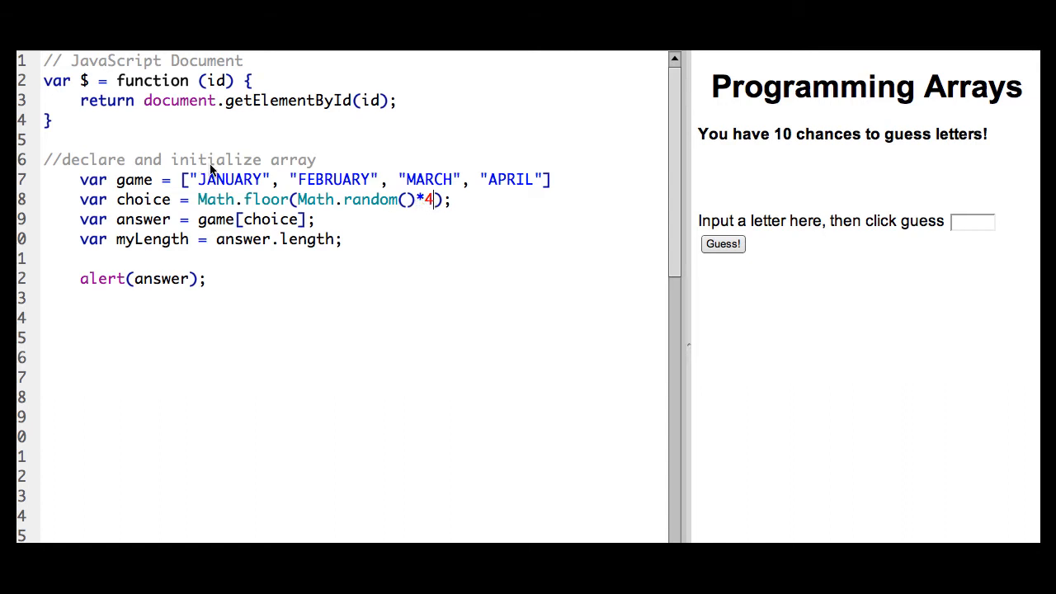
mouse_move(251, 183)
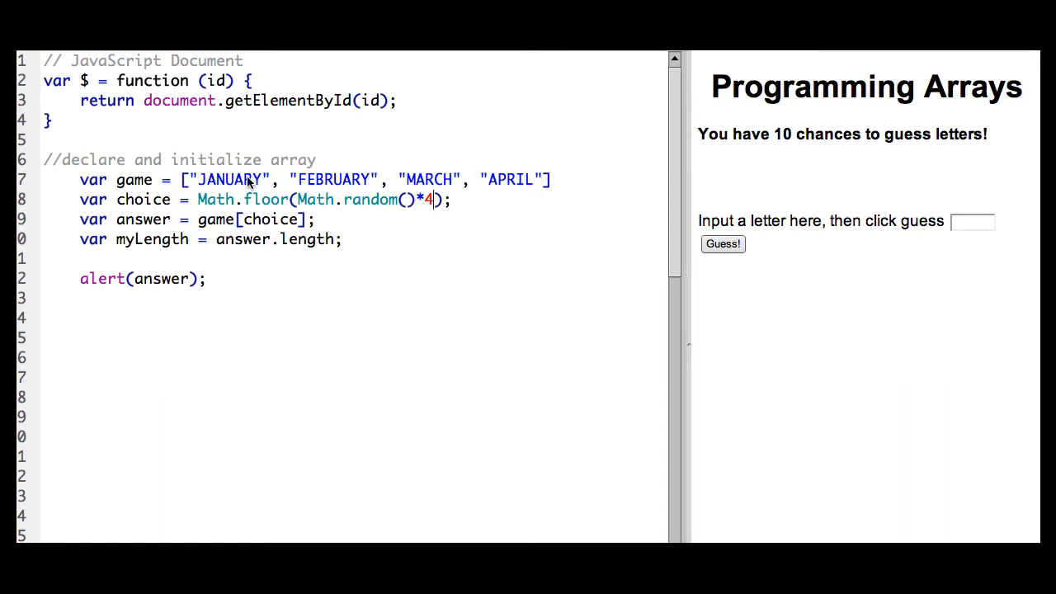
mouse_move(524, 180)
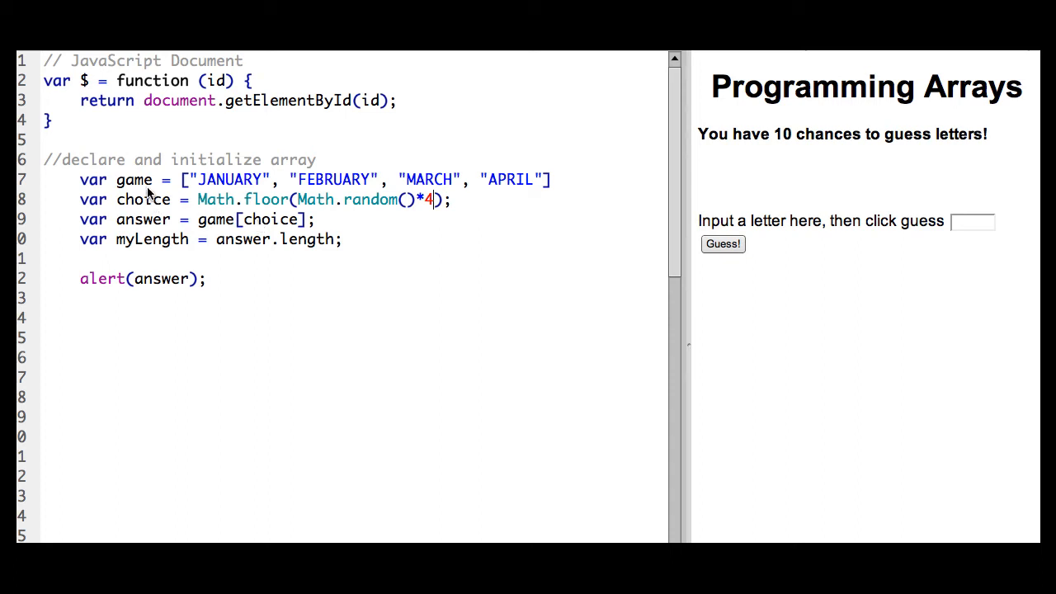
mouse_move(239, 193)
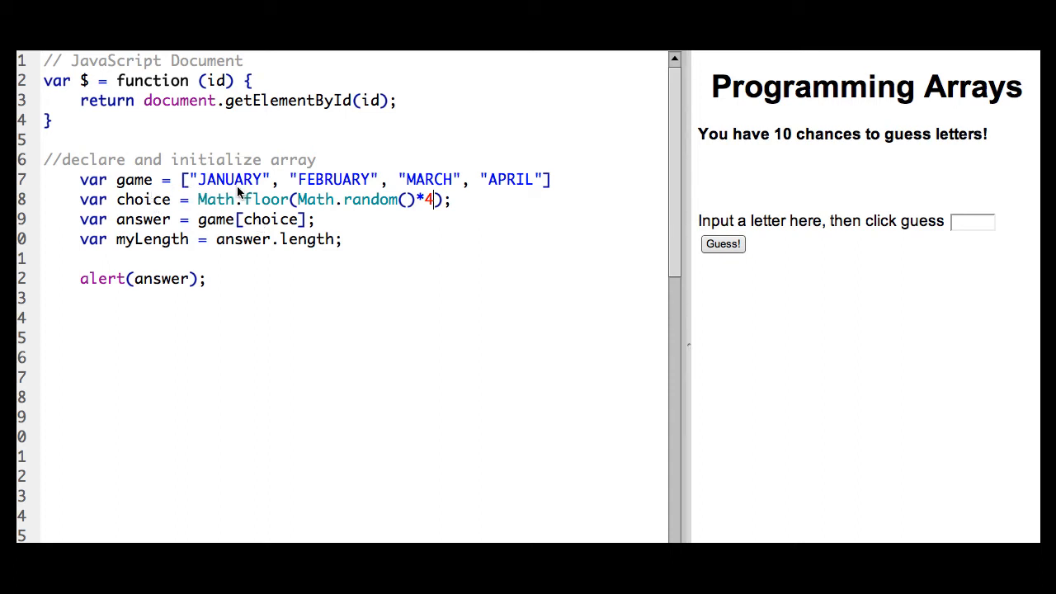
mouse_move(178, 226)
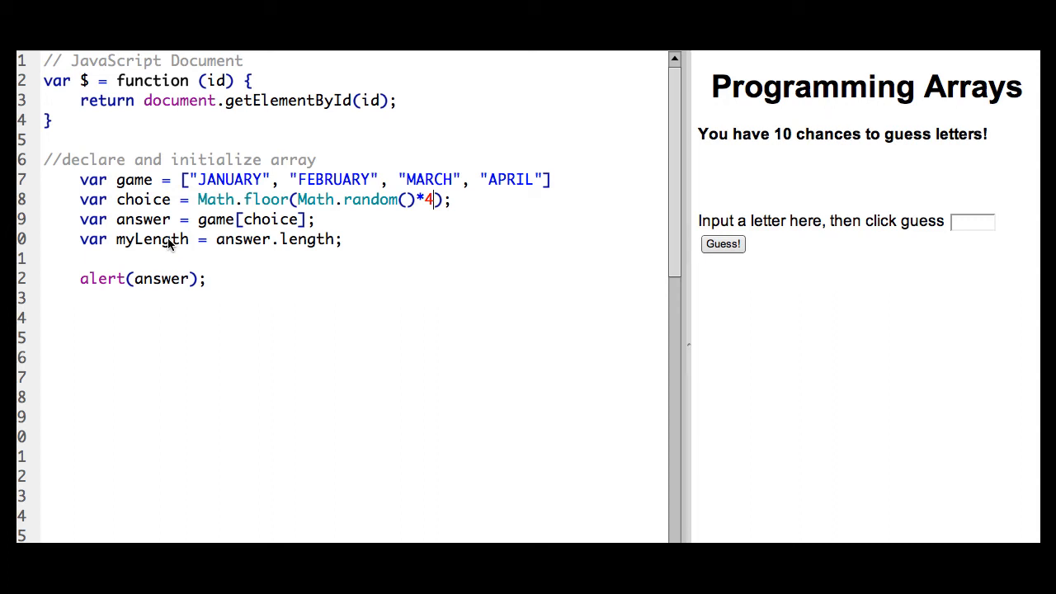
mouse_move(362, 241)
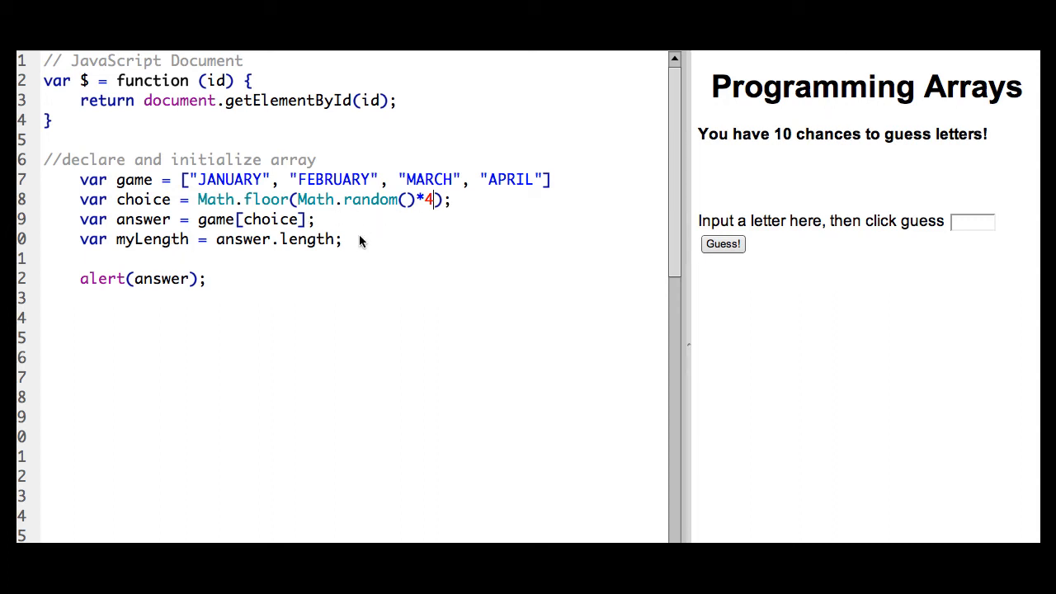
mouse_move(336, 112)
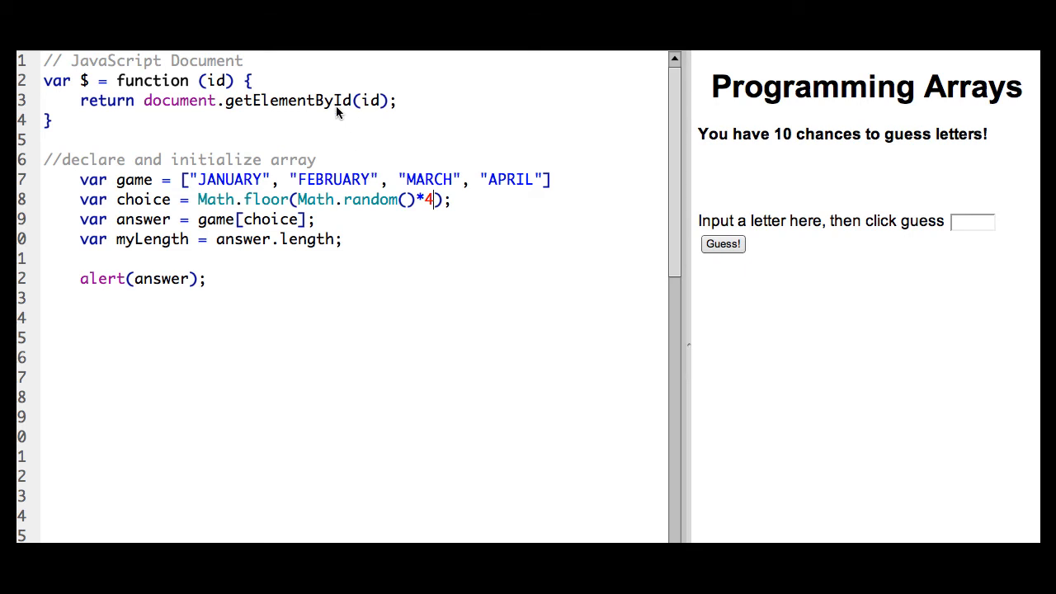
mouse_move(168, 58)
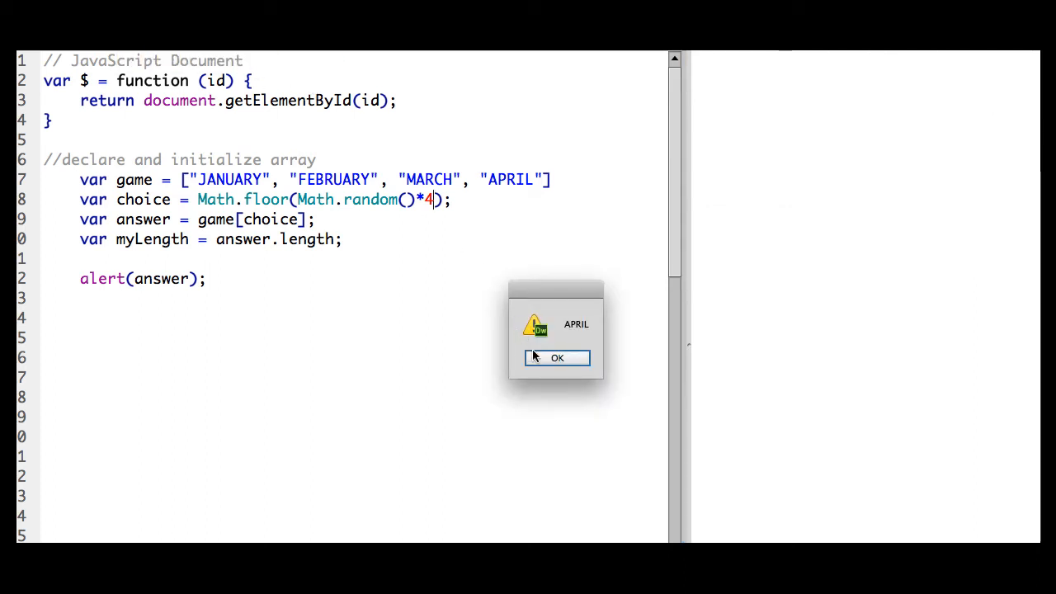
left_click(556, 356)
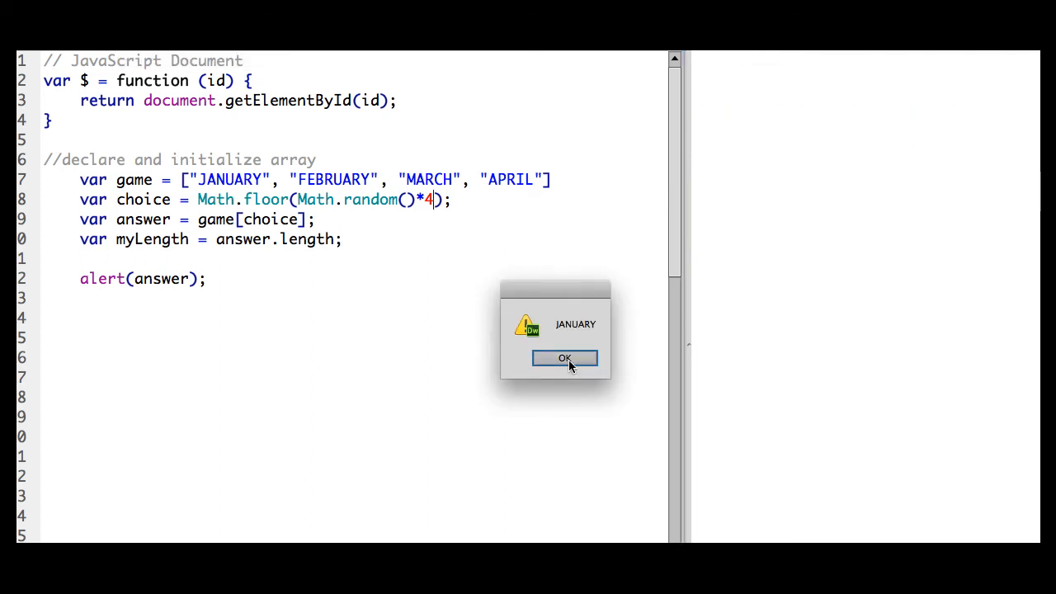
left_click(564, 357)
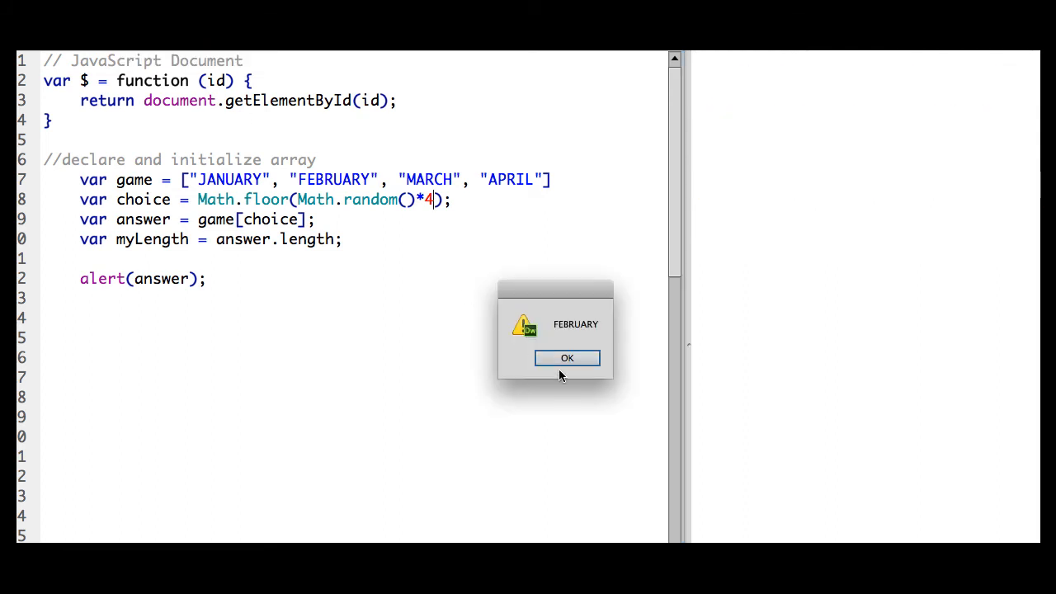
left_click(568, 356)
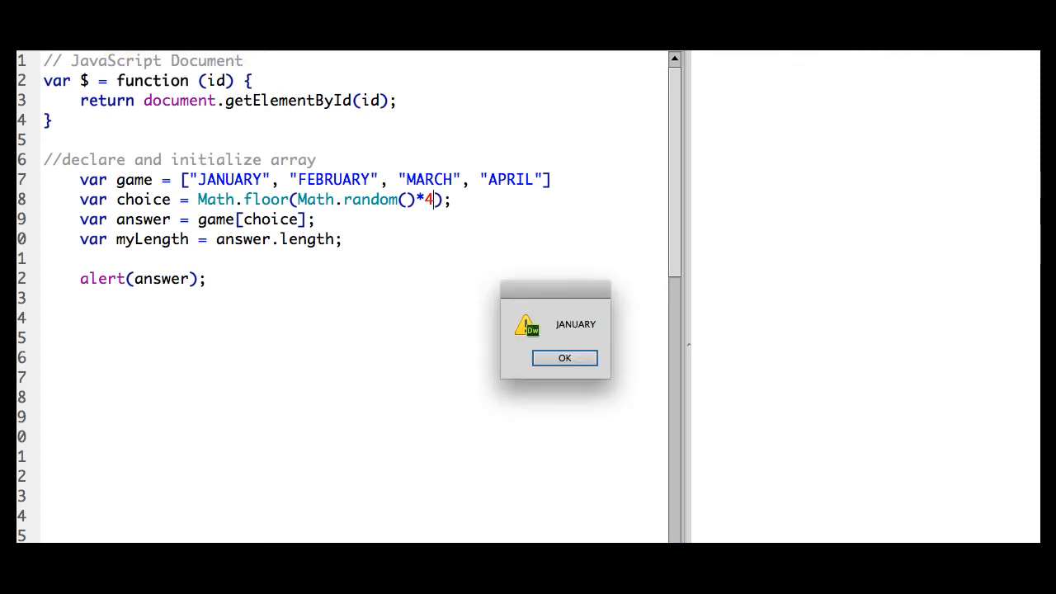
mouse_move(463, 270)
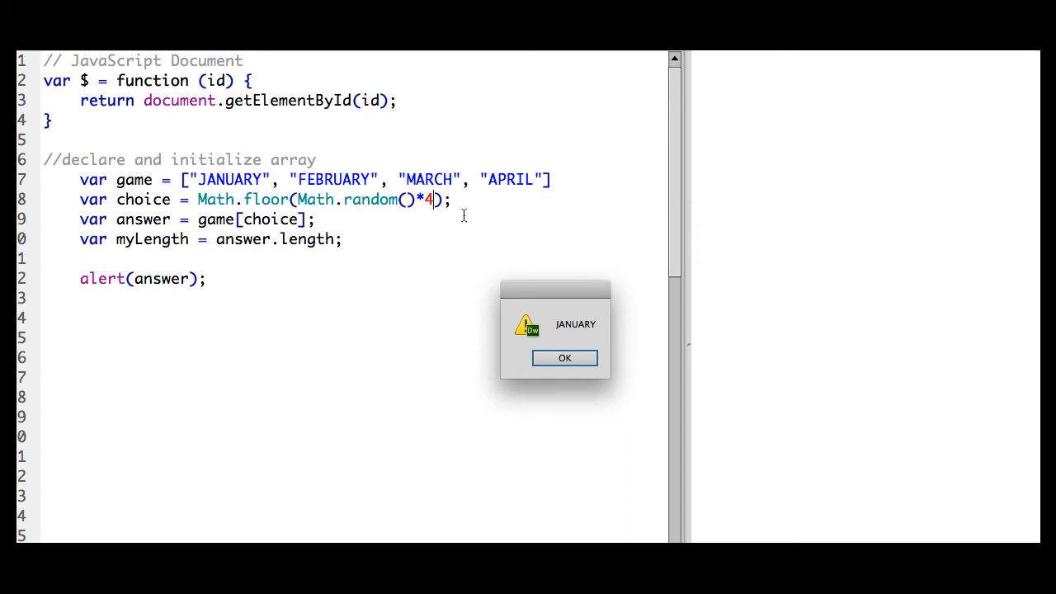
left_click(564, 357)
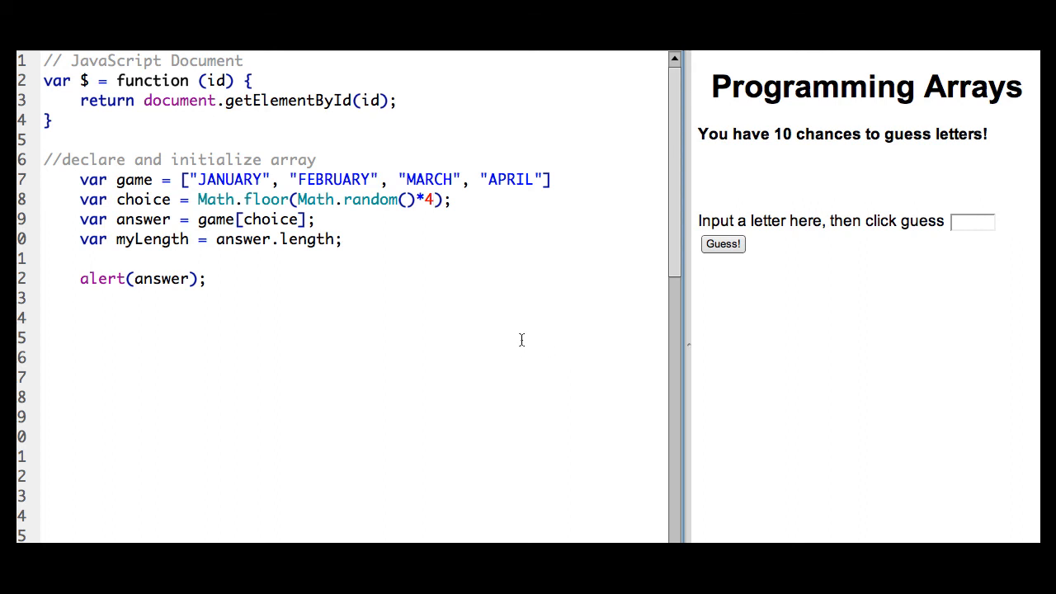
mouse_move(594, 175)
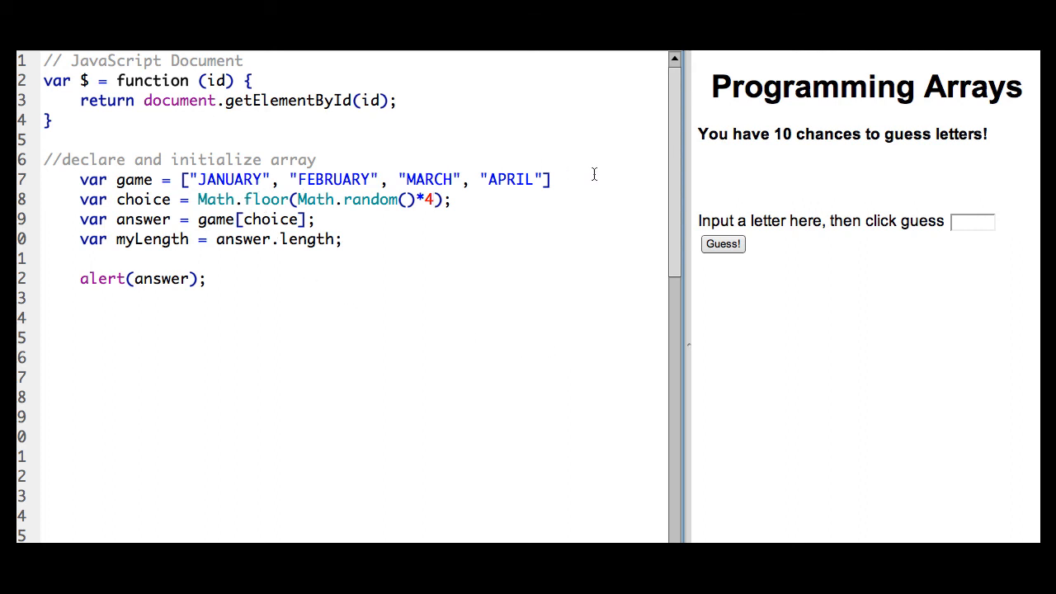